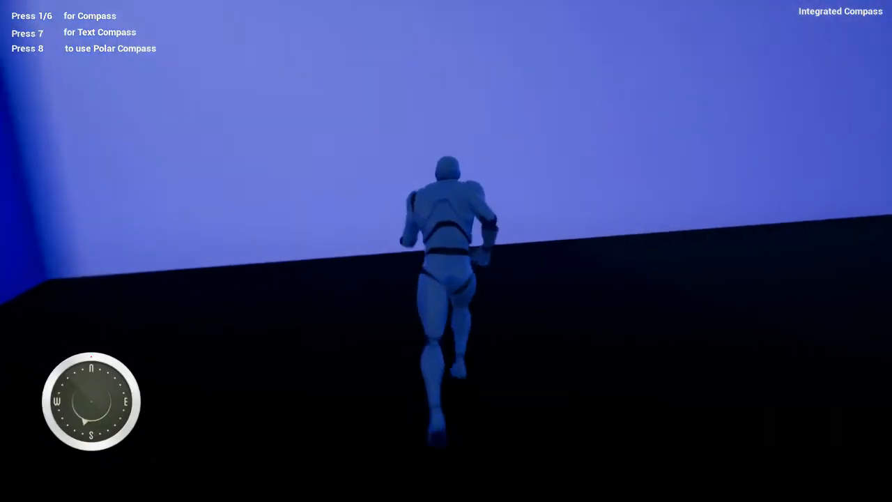
# Step: Run the mannequin forward across the dark floor as the round dial compass tracks heading
pyautogui.press('7')
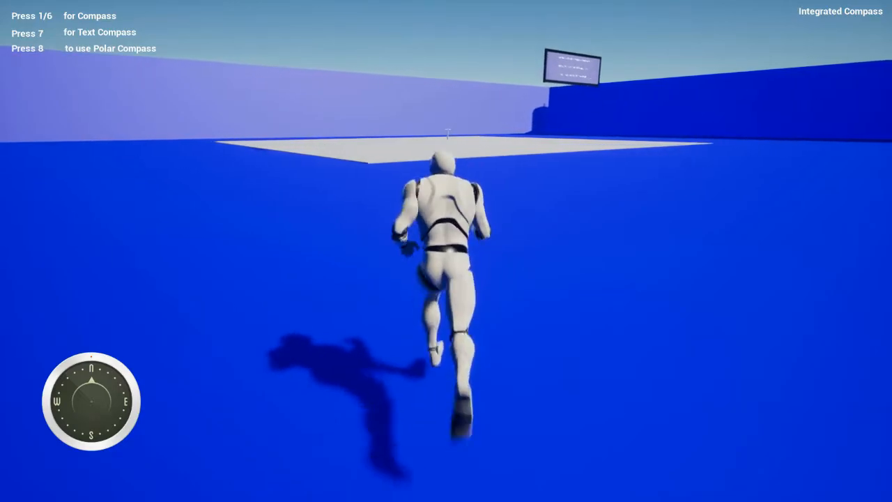
# Step: Run forward into the open courtyard toward the raised platform and info board
pyautogui.press('w')
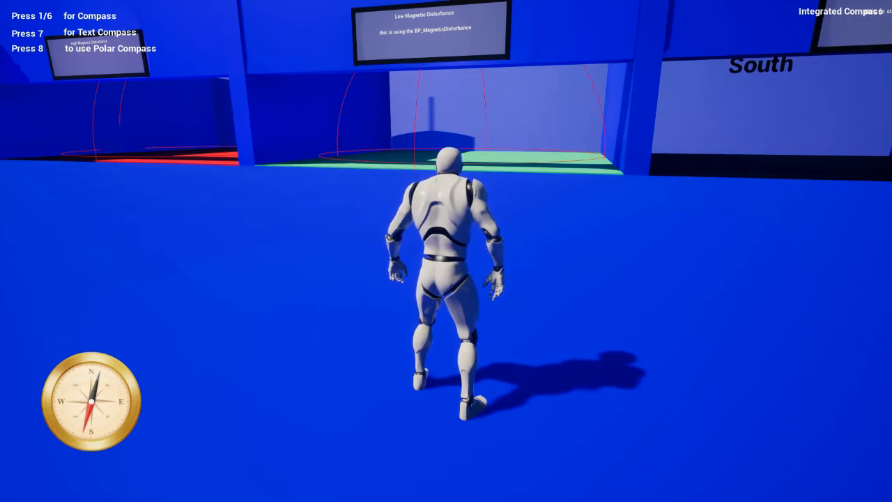
# Step: Run toward the Low Magnetic Disturbance zone with the gold needle compass shown
pyautogui.press('w')
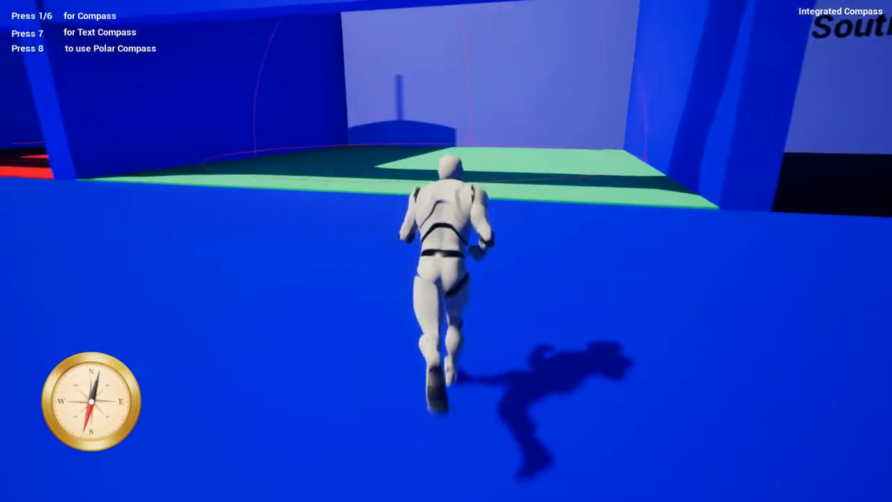